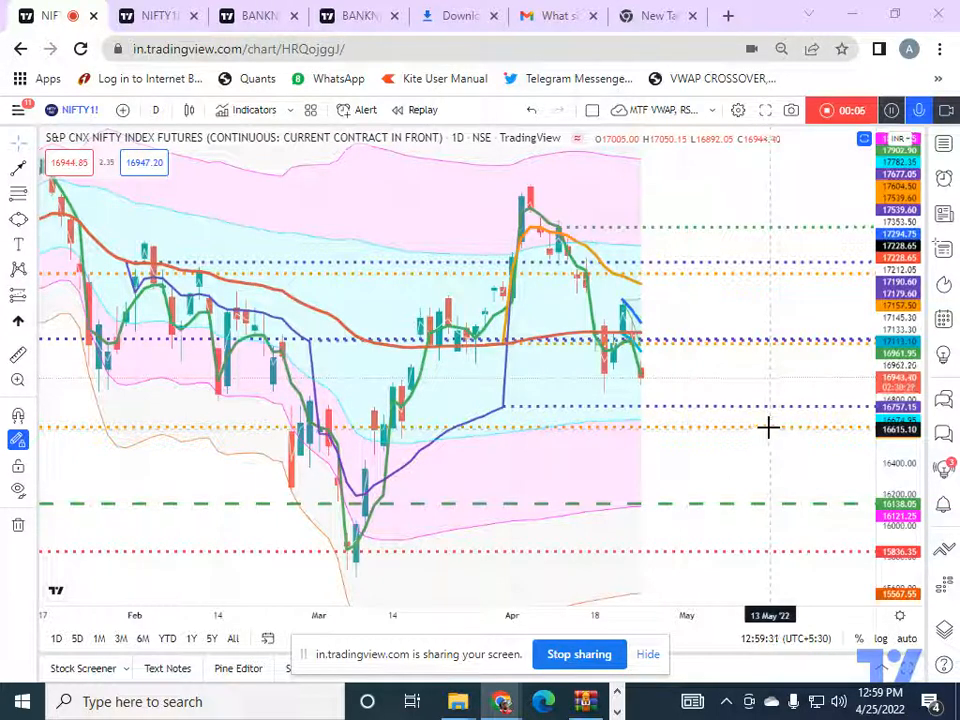
mouse_move(615, 403)
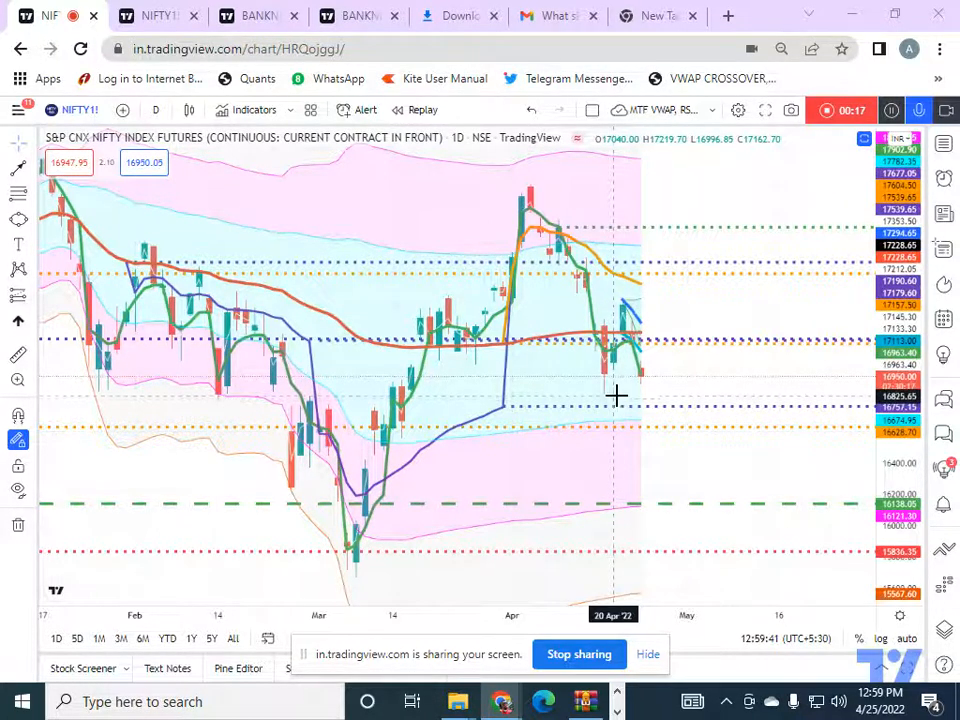
mouse_move(640, 405)
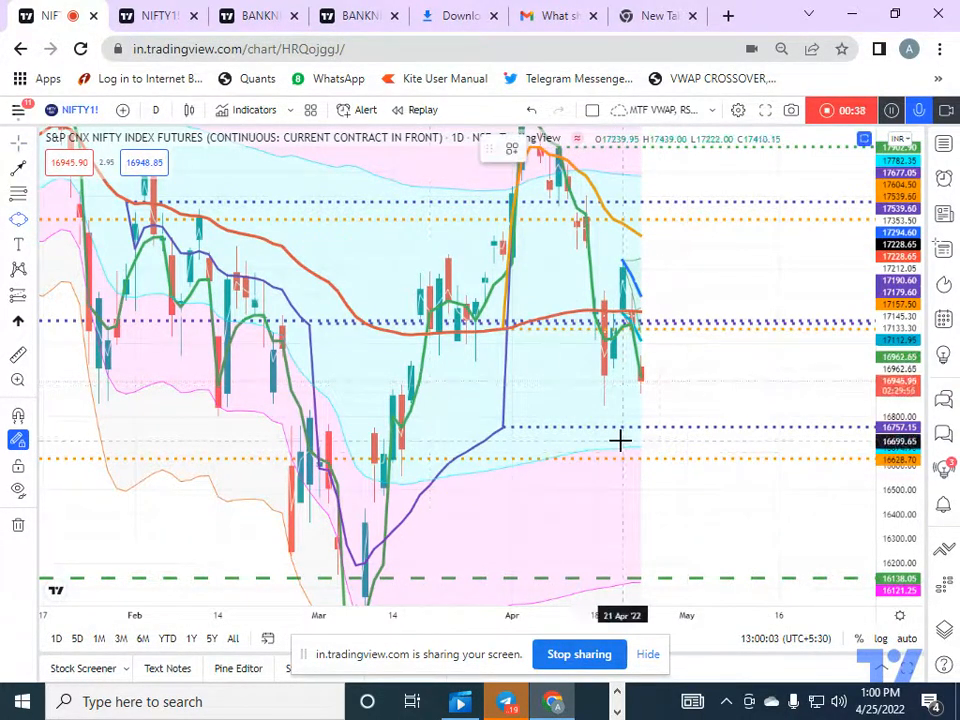
Draw a small ellipse around the support zone just below the latest NIFTY futures candles.
left_click_drag(620, 442, 685, 450)
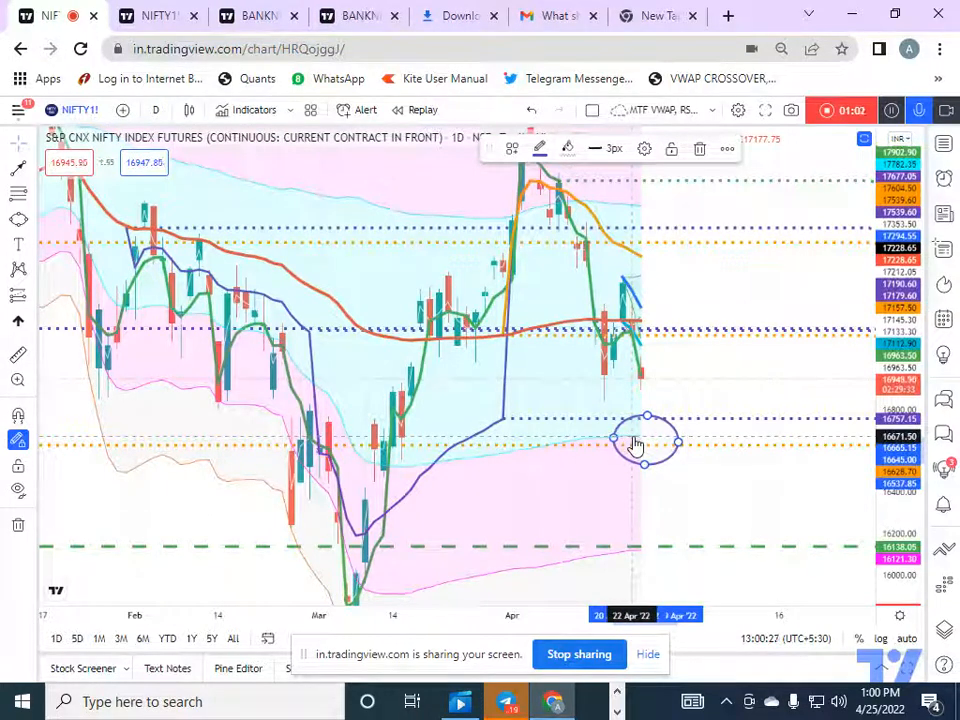
mouse_move(155, 15)
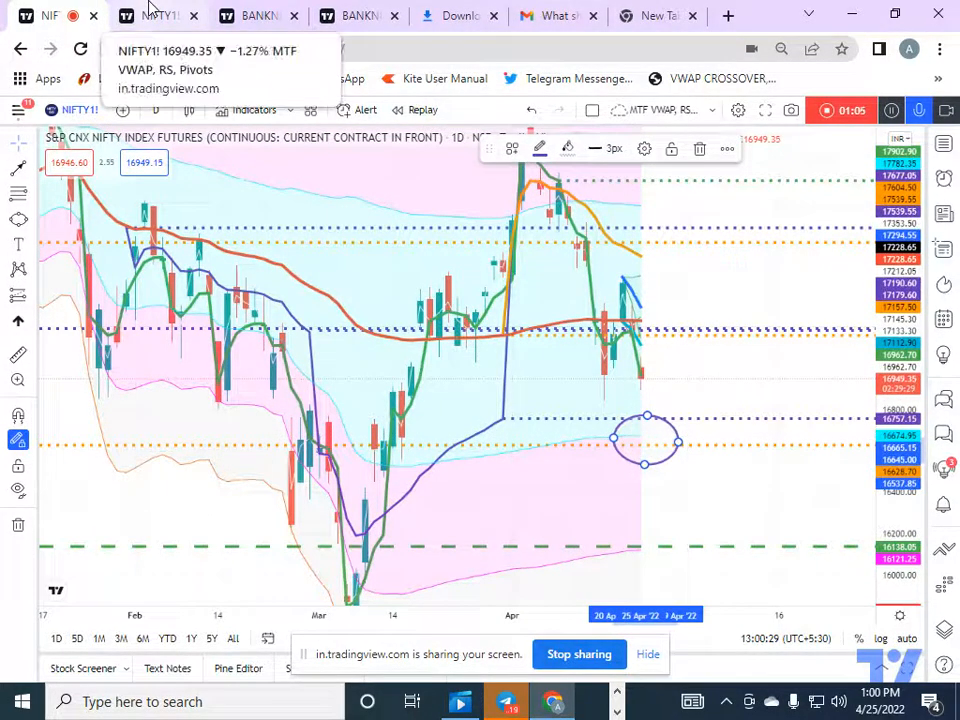